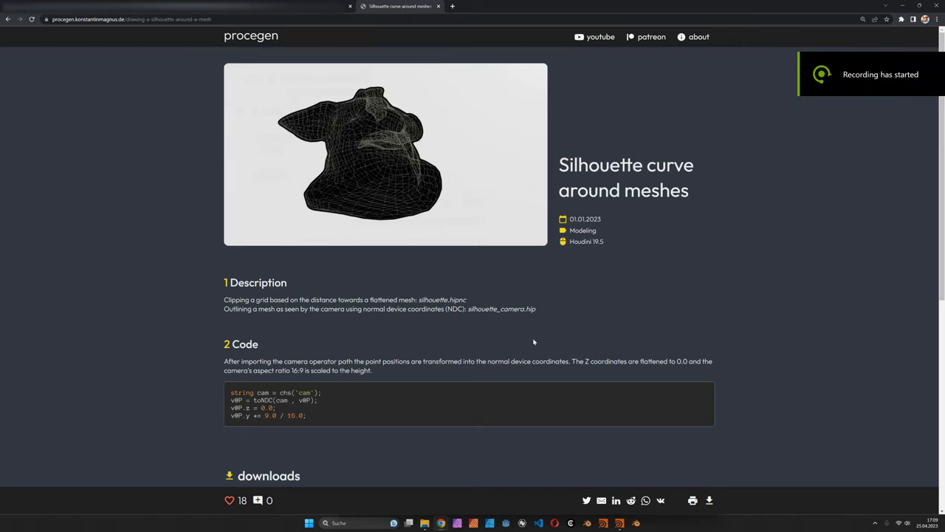
mouse_move(536, 340)
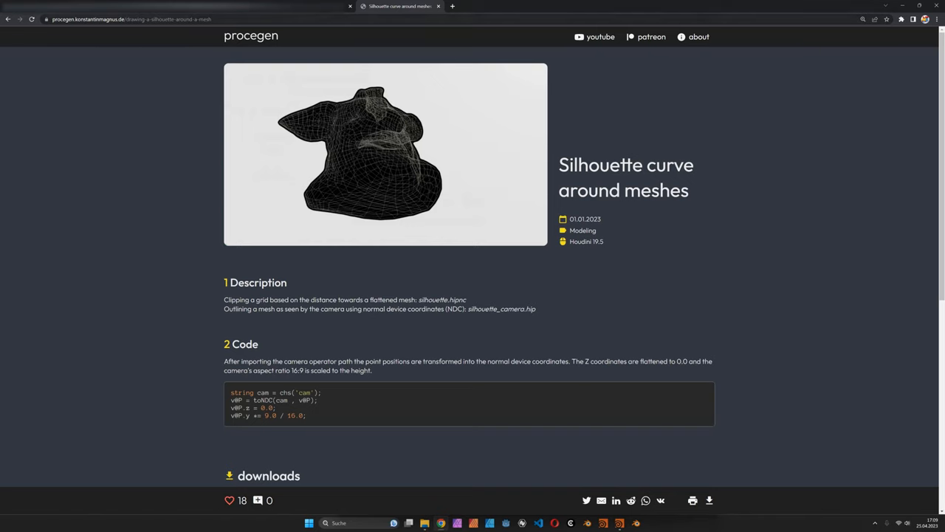
mouse_move(661, 124)
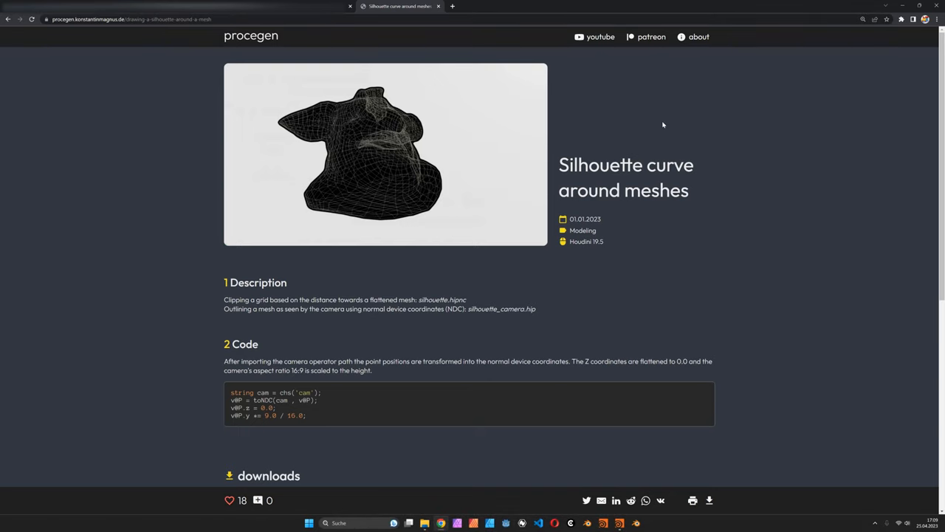
- Add a Test Geometry: Pig Head node and orbit the viewport around the mesh
scroll(down, 3)
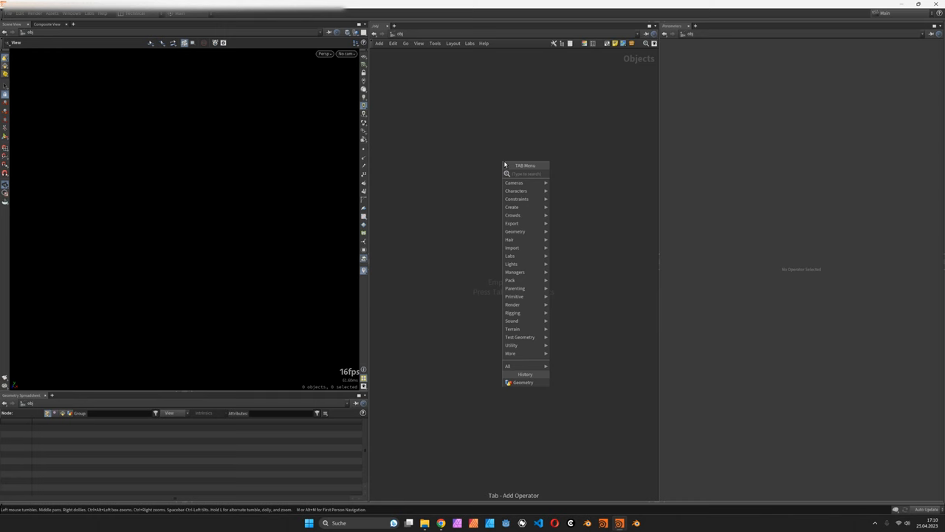
text(pig)
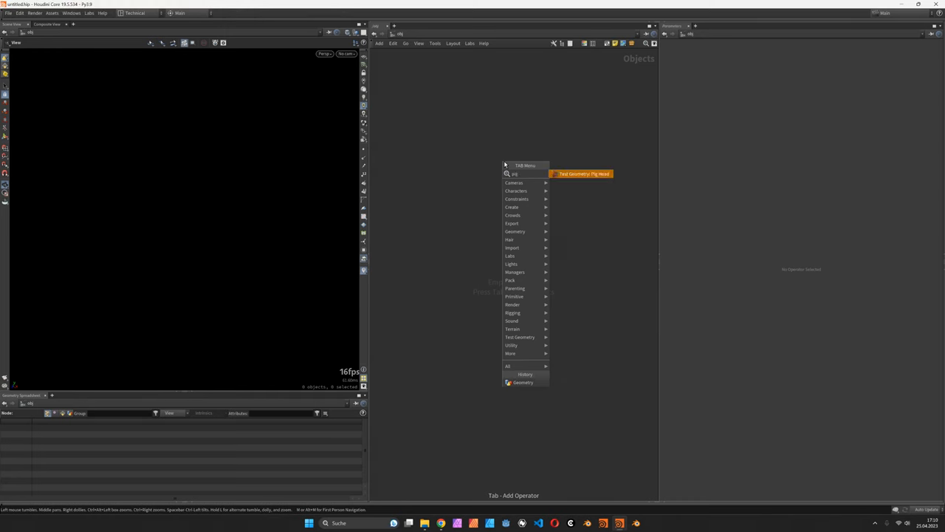
click(583, 174)
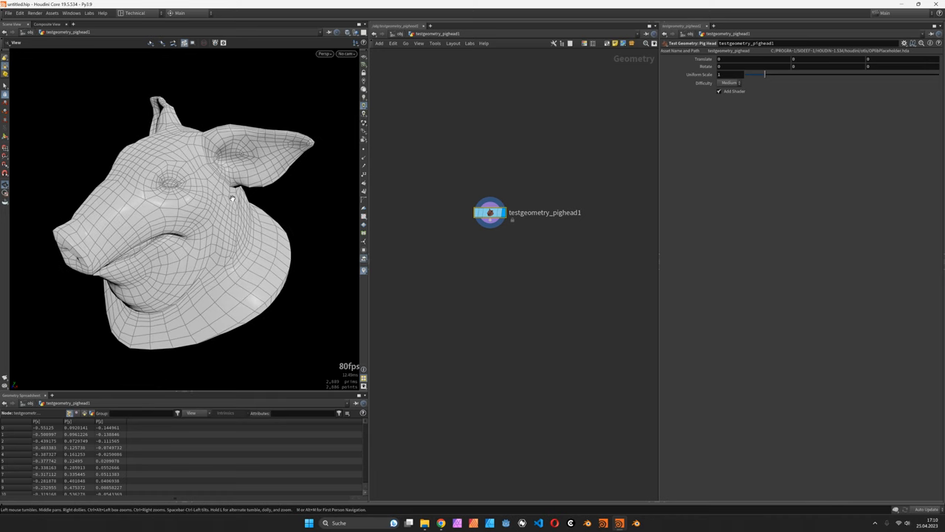
drag(233, 197, 296, 156)
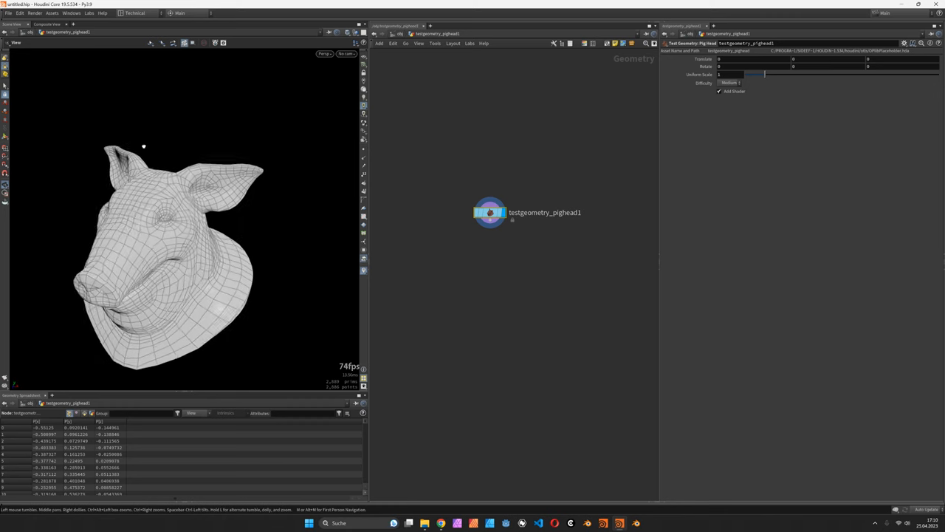
drag(144, 146, 195, 210)
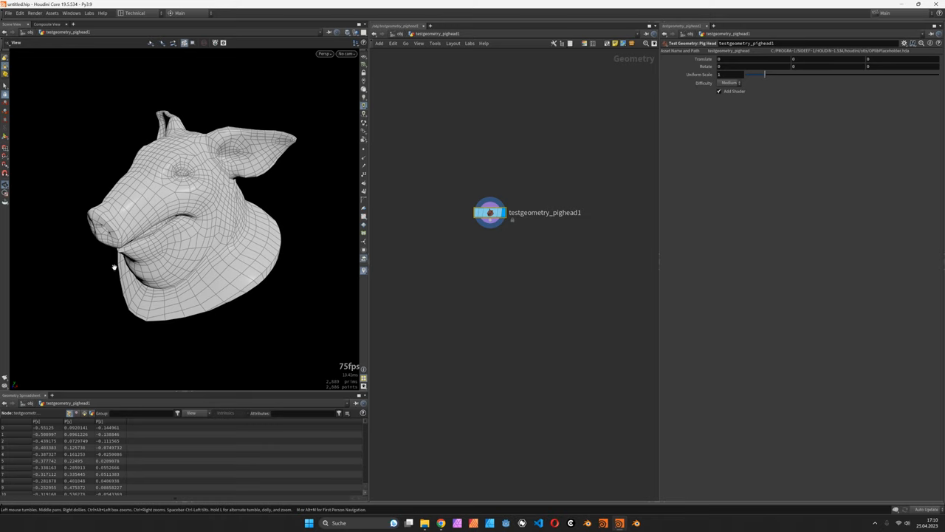
- Create a new camera cam1 from the current viewport view via the camera dropdown
click(346, 53)
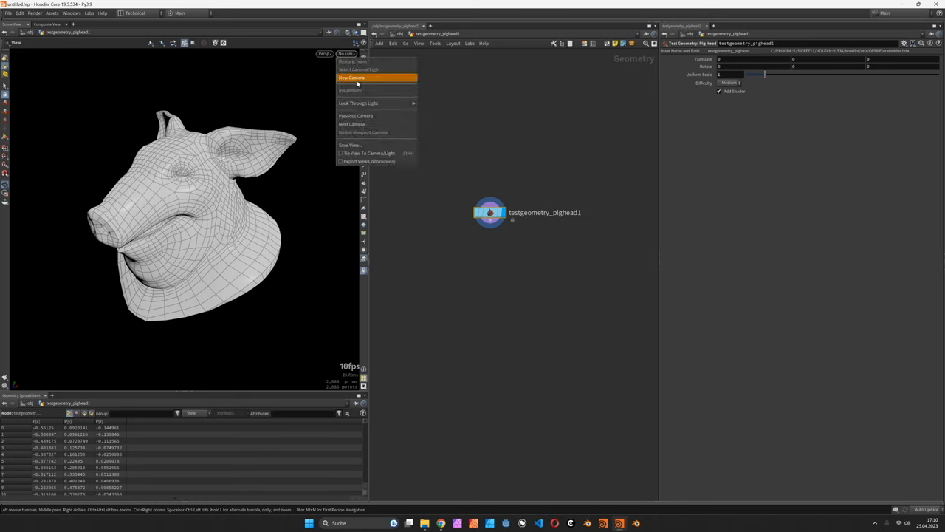
click(352, 77)
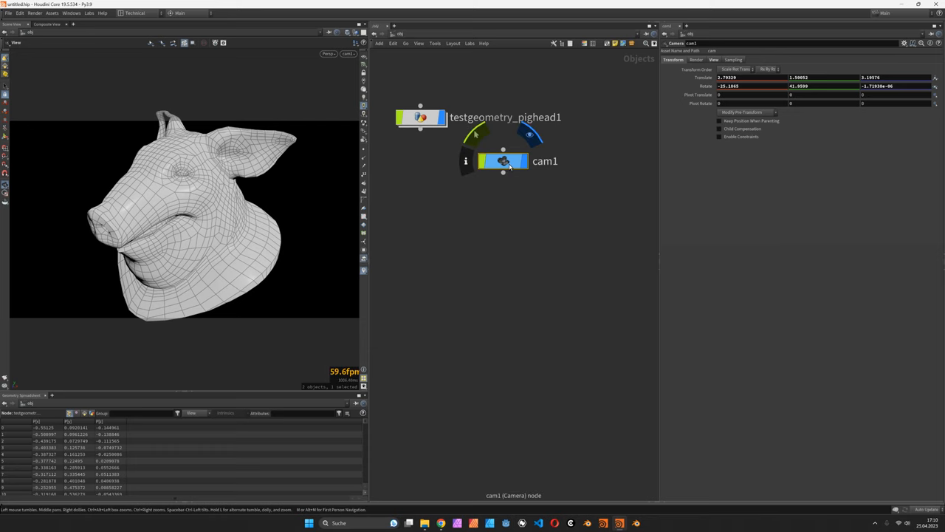
drag(502, 161, 421, 183)
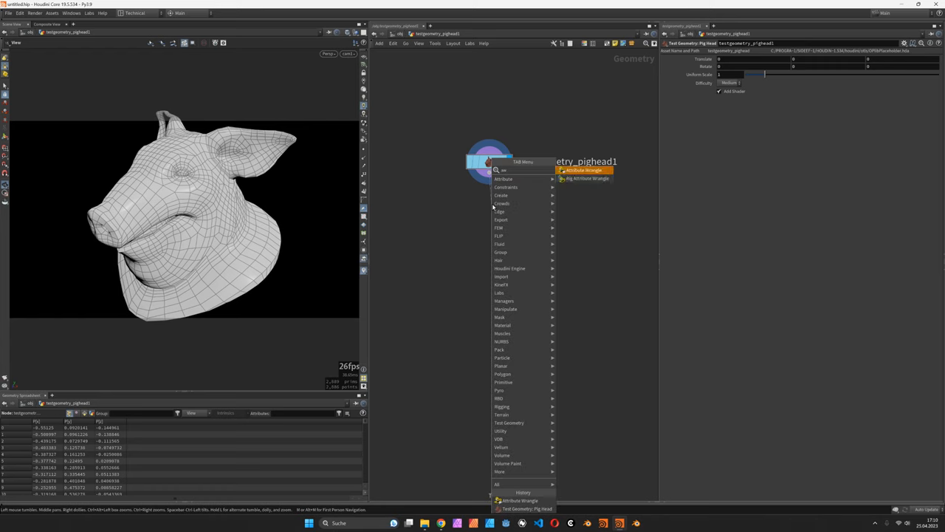
- Add an Attribute Wrangle named NDC with string cam = chs('camera') pointing to /obj/cam1
click(583, 170)
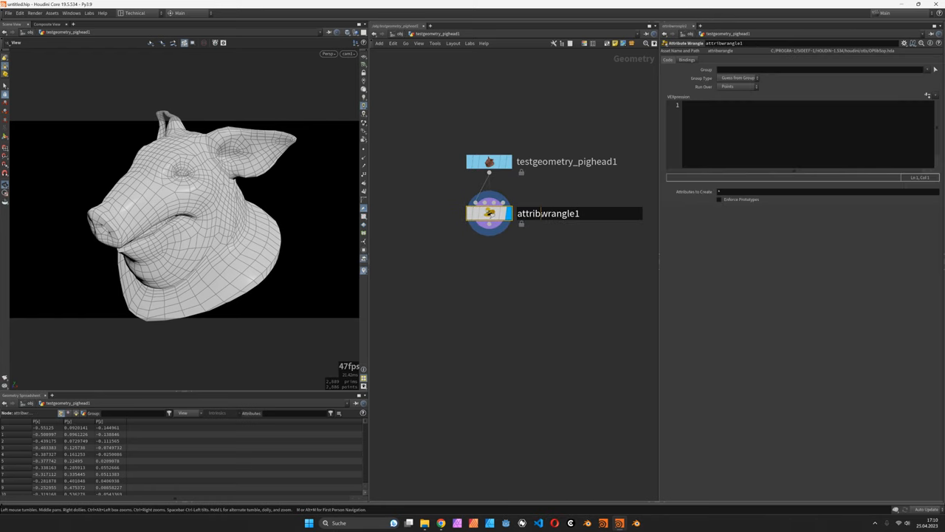
text(NDC)
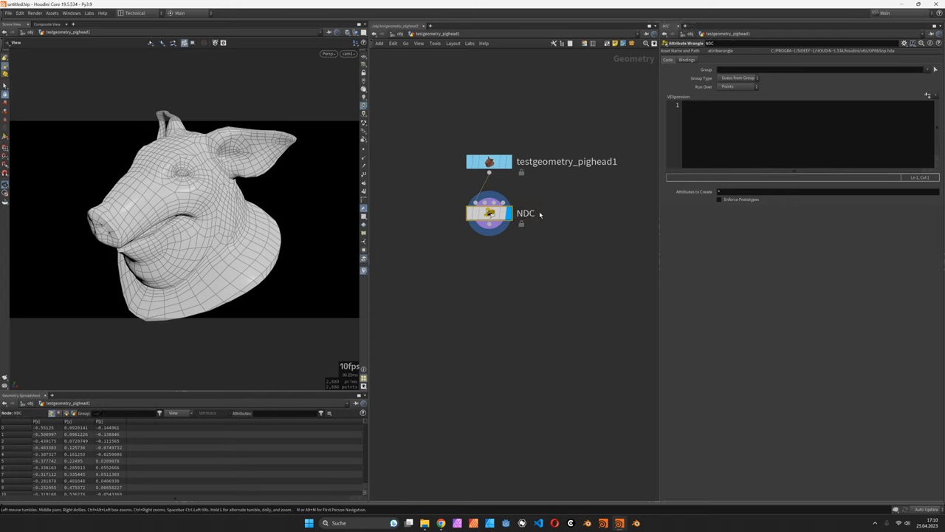
click(771, 143)
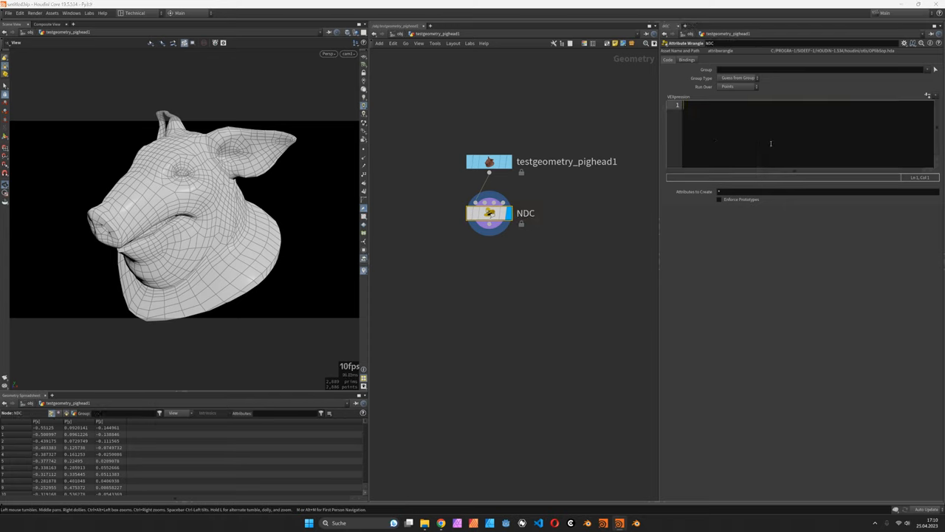
text(string)
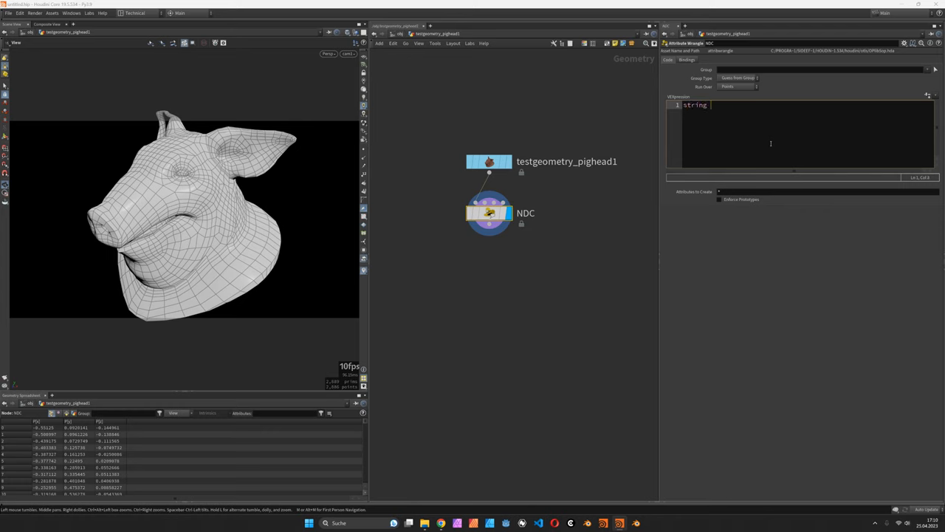
text(cam = chs('');)
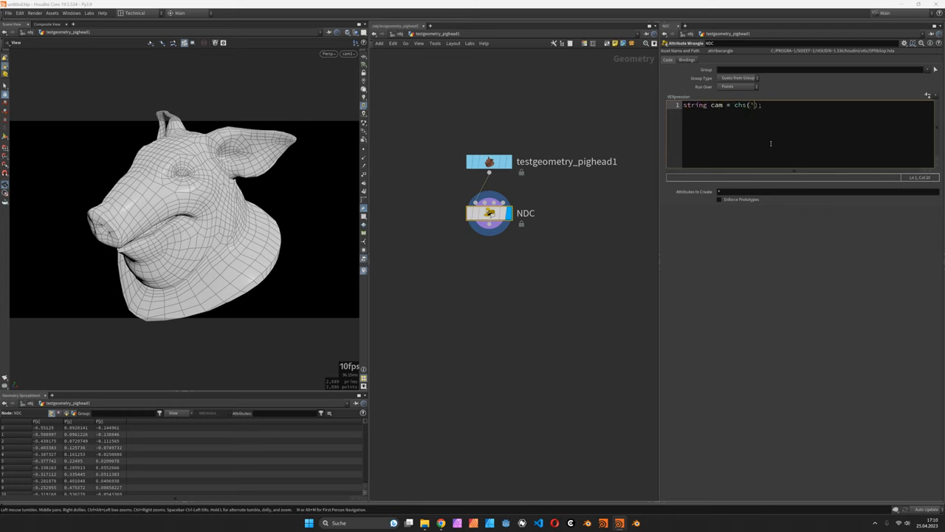
text(camera)
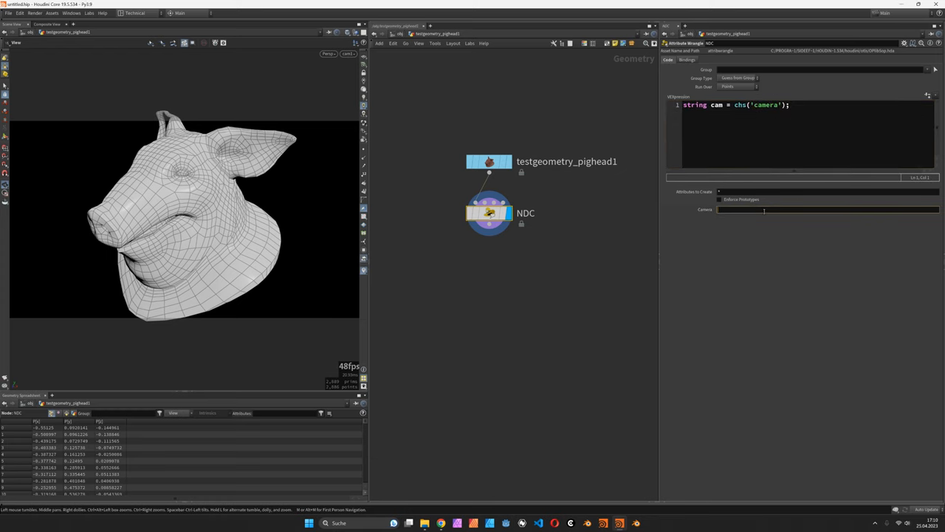
text(/obj/cam1)
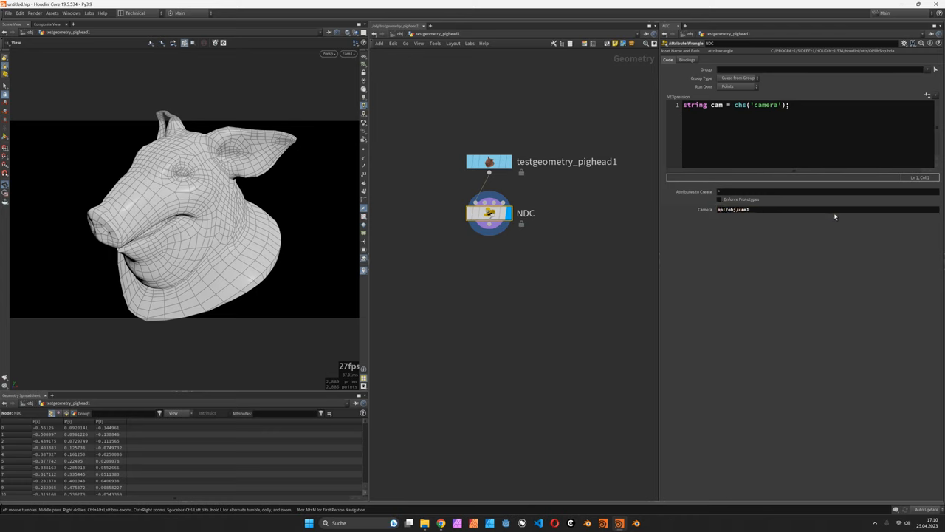
- Write v@P = toNDC(cam, v@P); to project point positions into camera NDC space
click(795, 105)
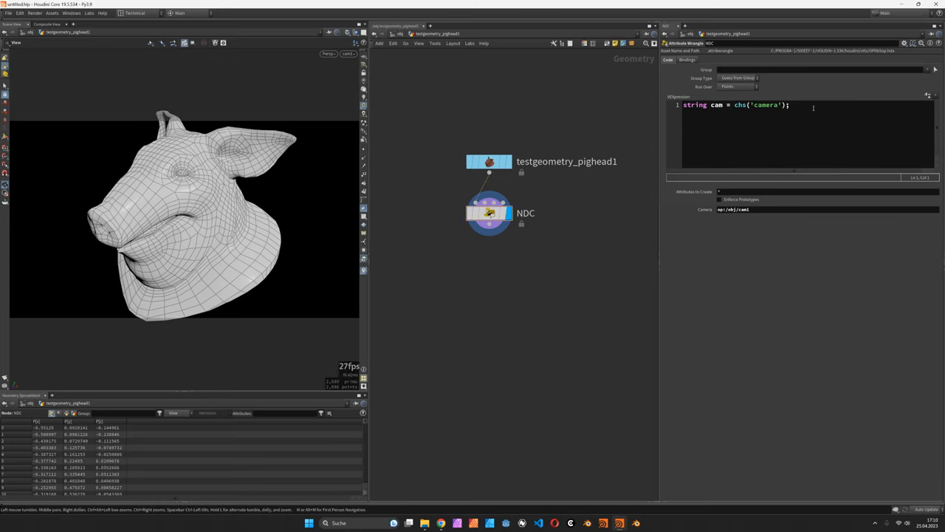
text(v)
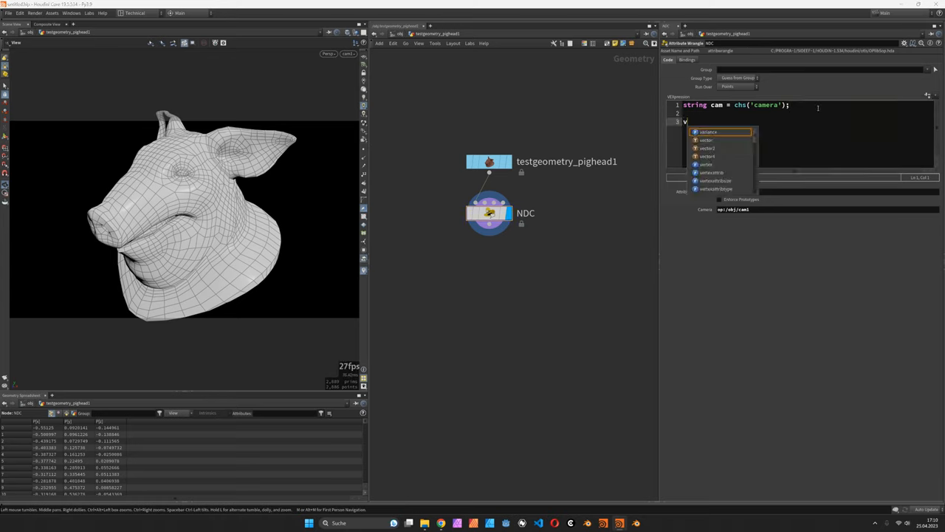
text(@P = t)
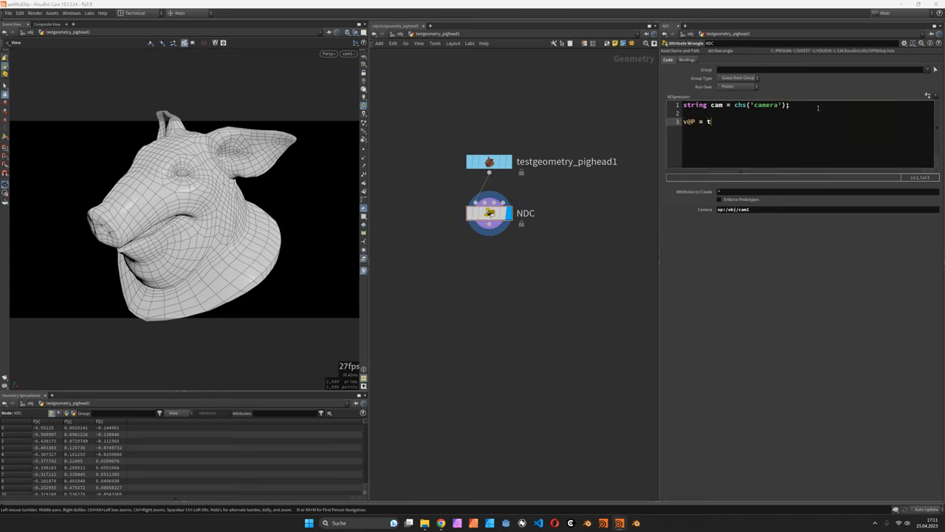
text(oND)
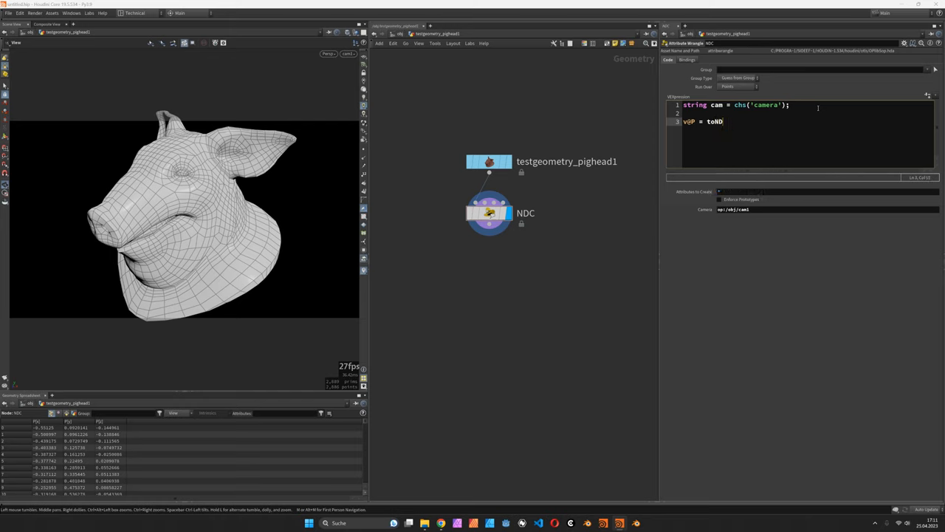
text(()
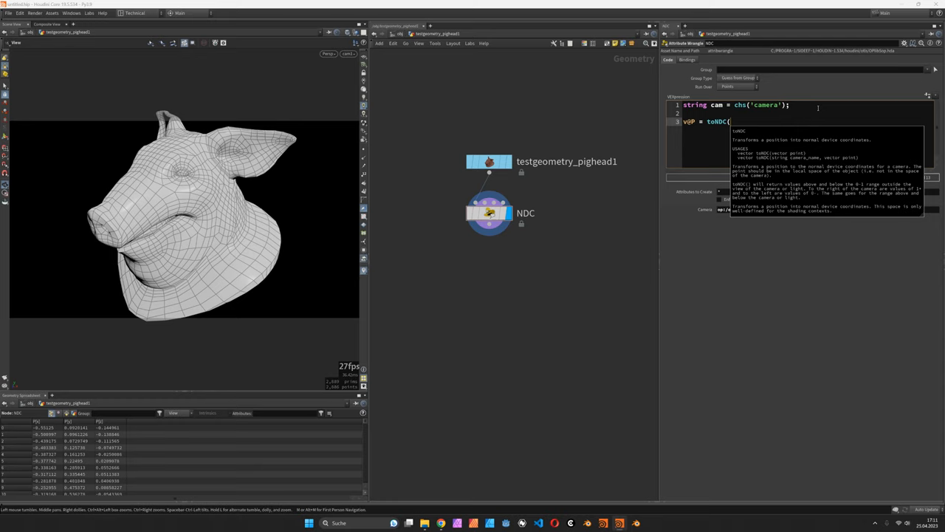
text(cam ,)
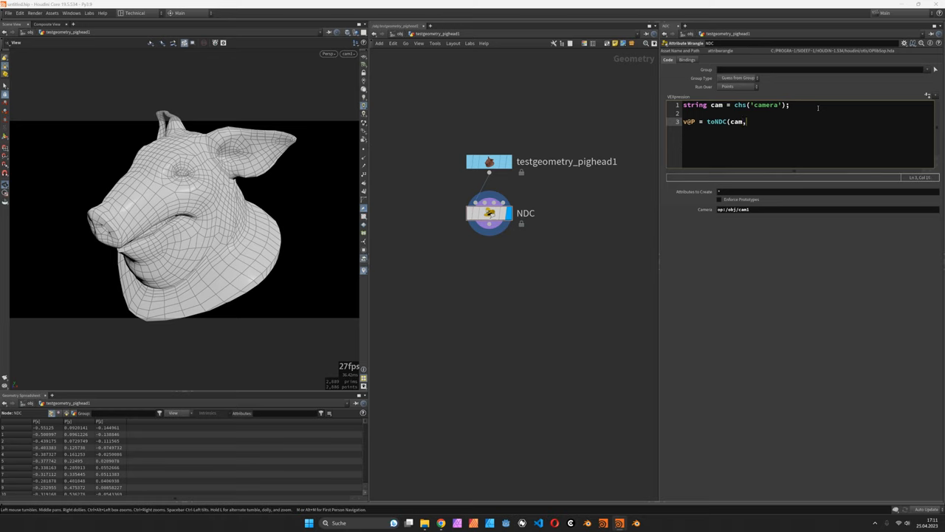
text(v@P)
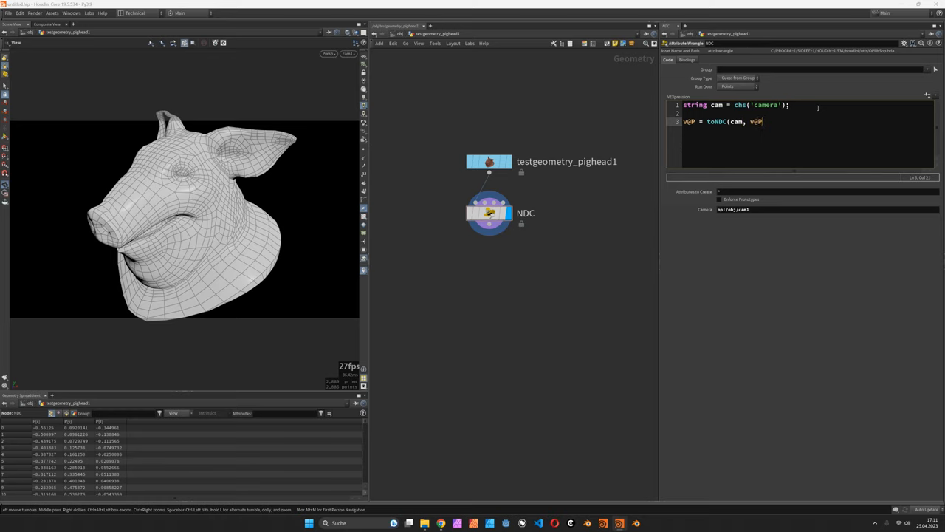
text(;)
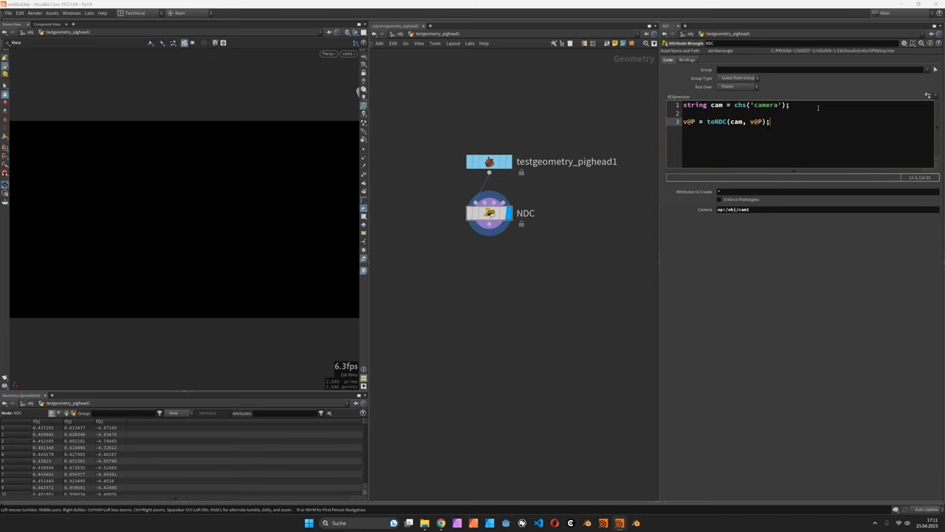
mouse_move(288, 182)
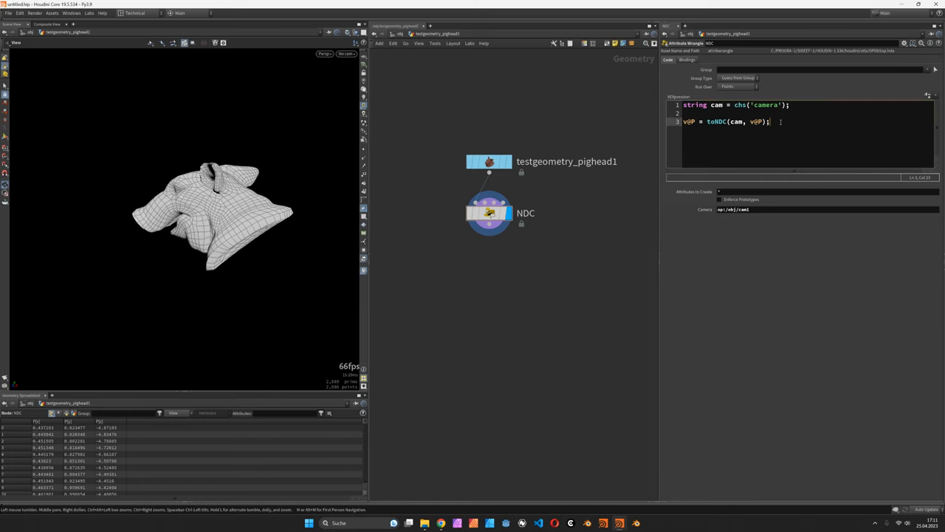
text(v@P)
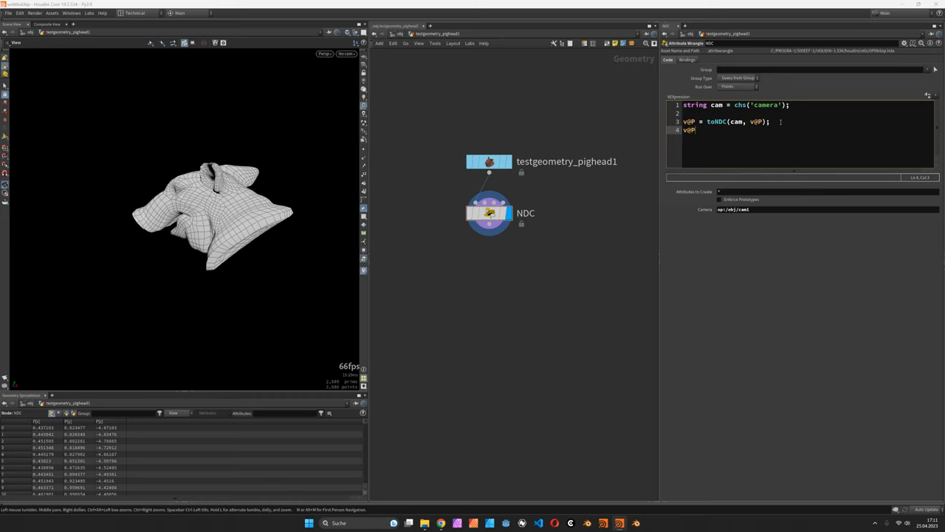
text(.z = 0.0;)
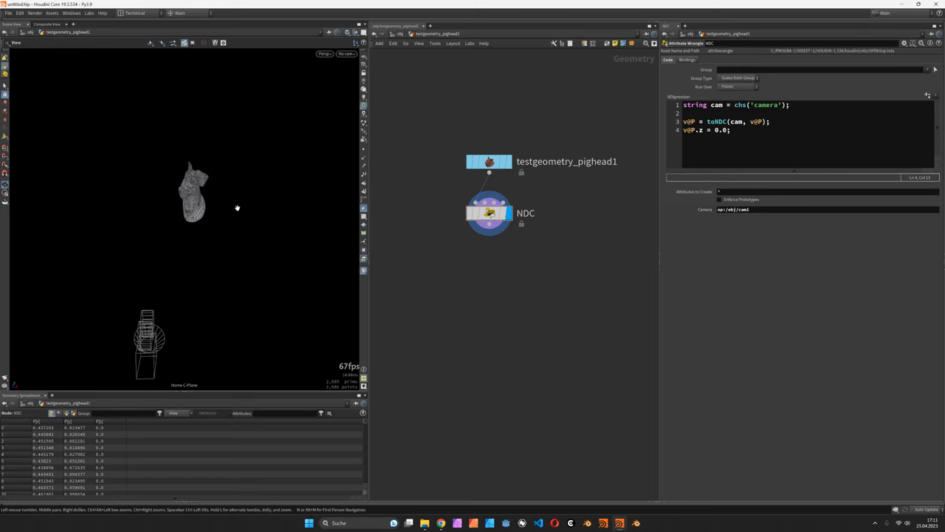
mouse_move(555, 172)
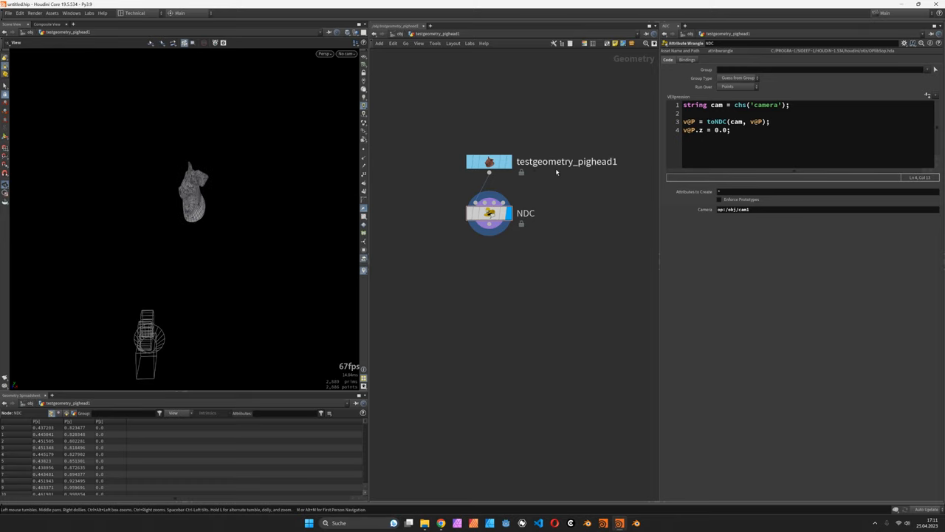
- Template the original pig head as wireframe and frame it against the flattened NDC geometry
click(345, 53)
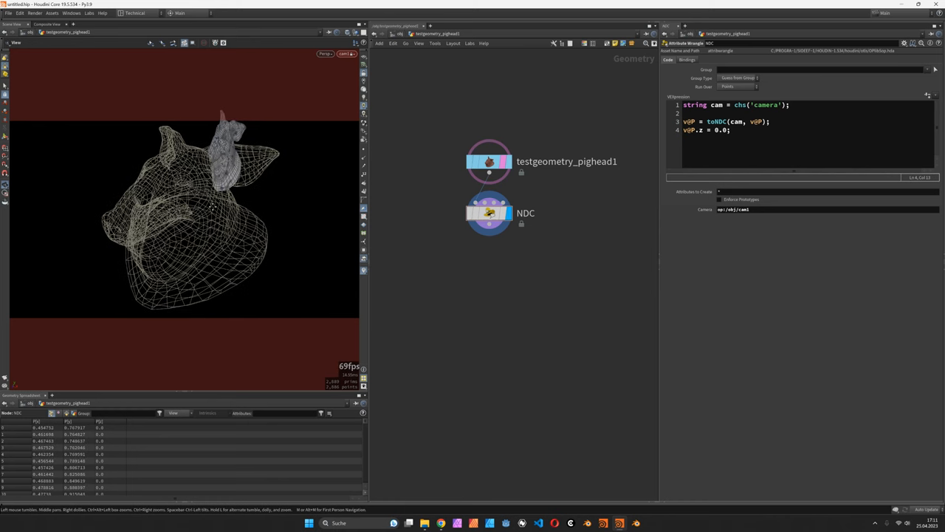
drag(215, 214, 189, 210)
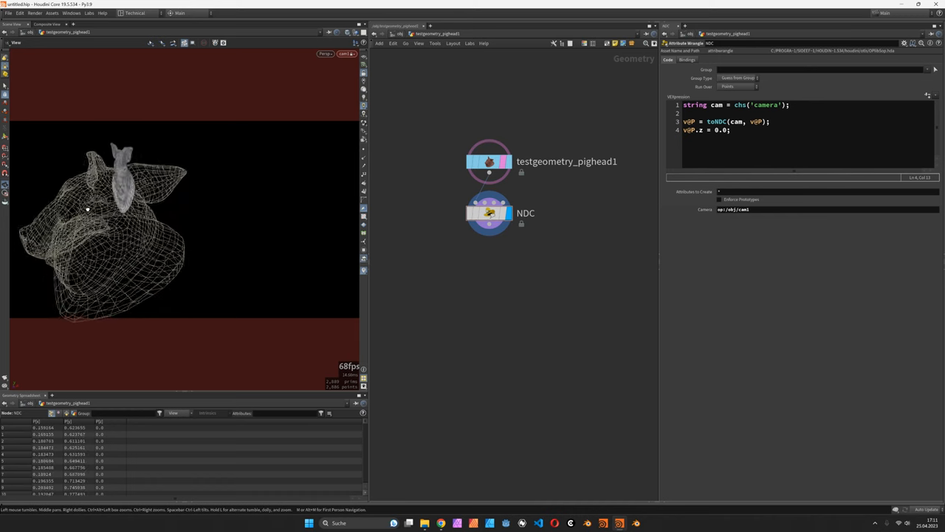
drag(89, 210, 192, 190)
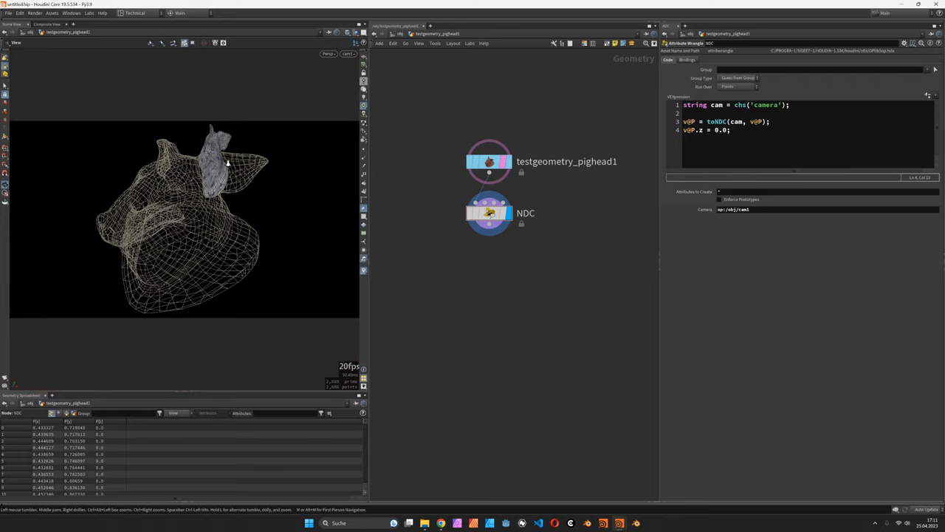
drag(222, 163, 257, 192)
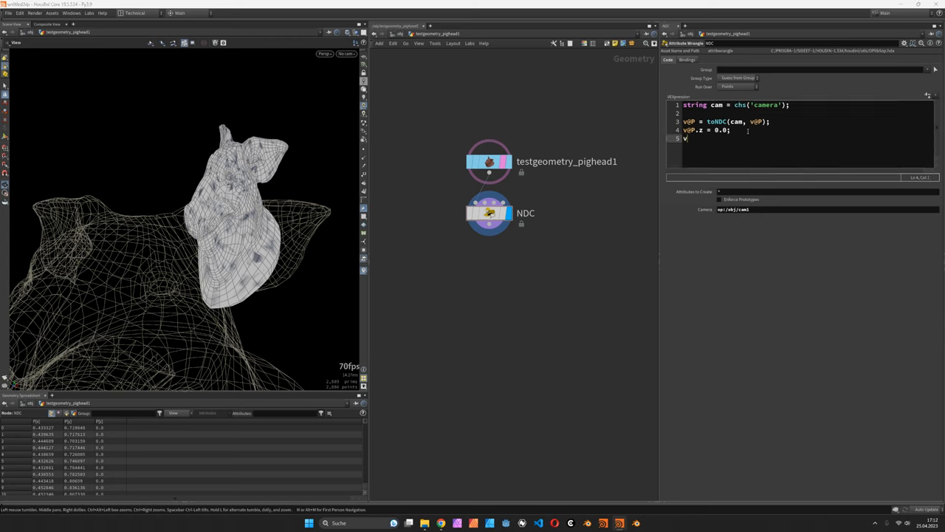
text(@P.y)
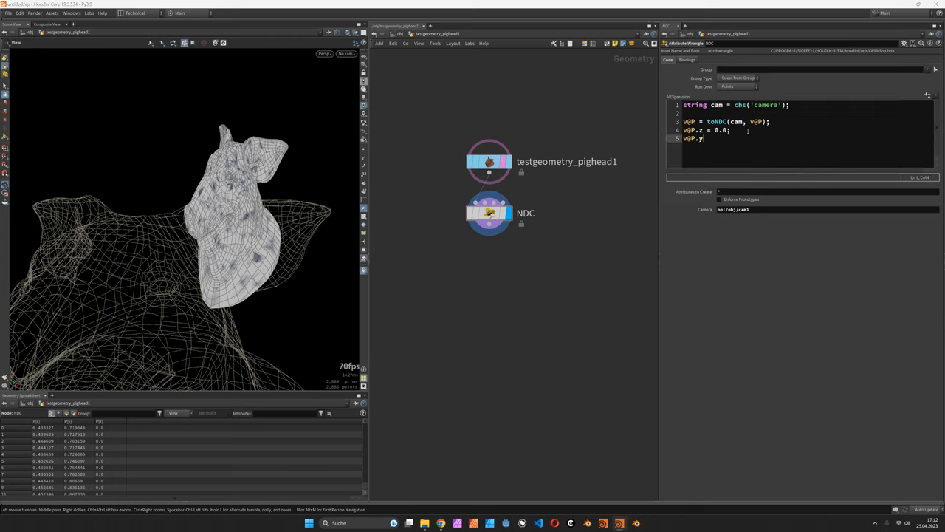
text(/=)
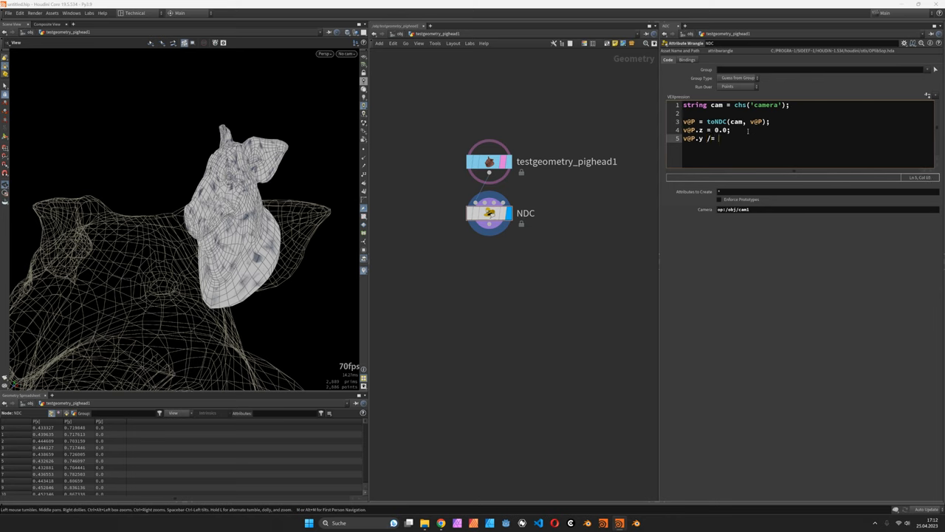
text(16.0)
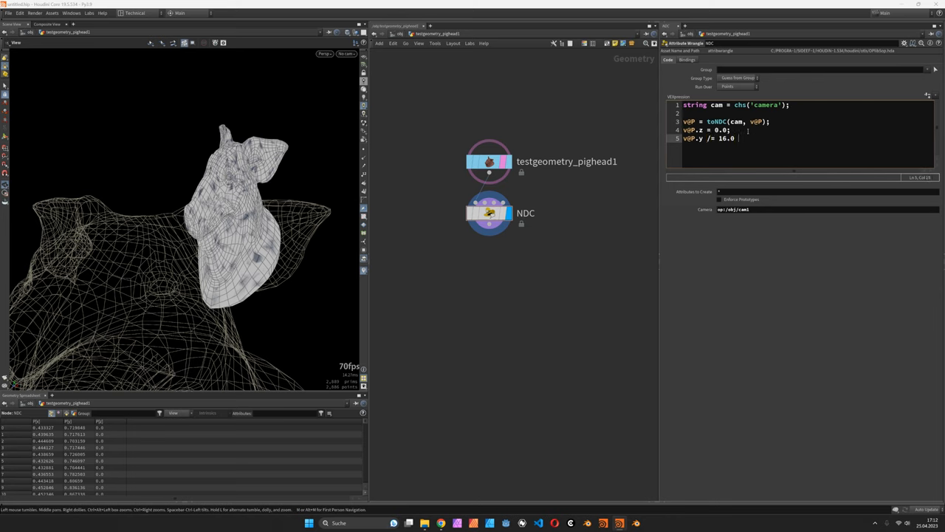
text(/ 9.0)
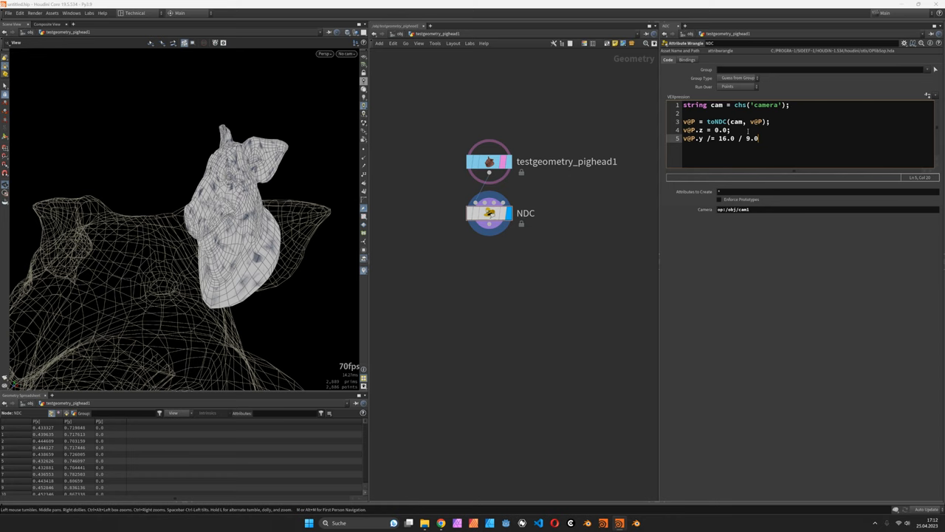
text(;)
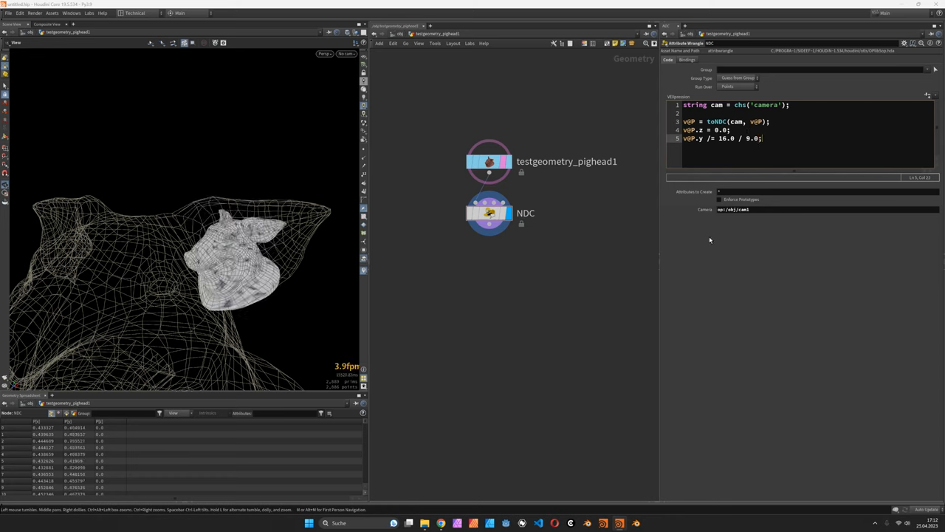
mouse_move(709, 237)
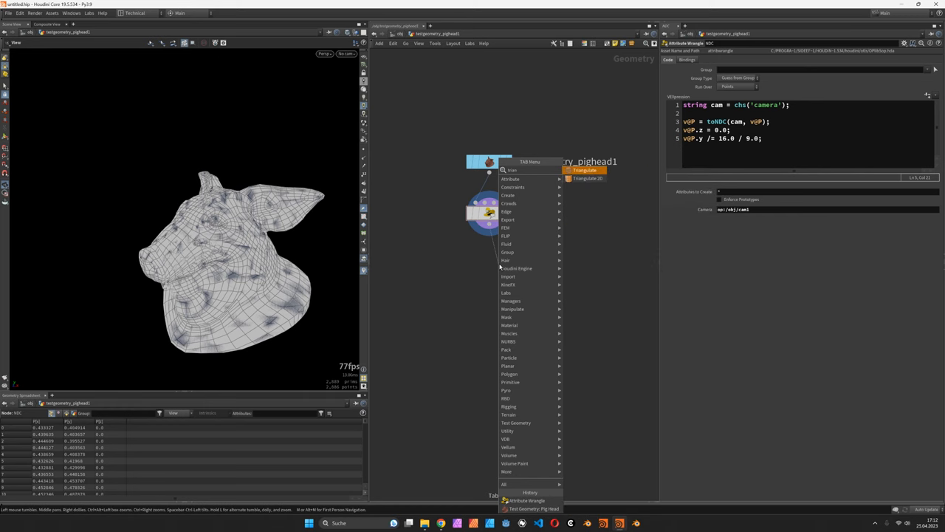
- Add a Triangulate 2D node after NDC and remove triangles outside the head's silhouette
click(588, 177)
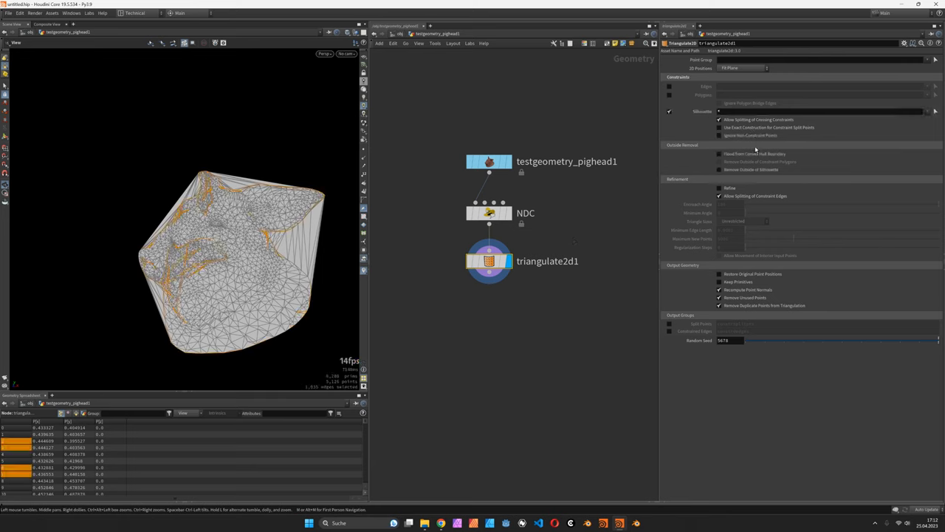
click(719, 153)
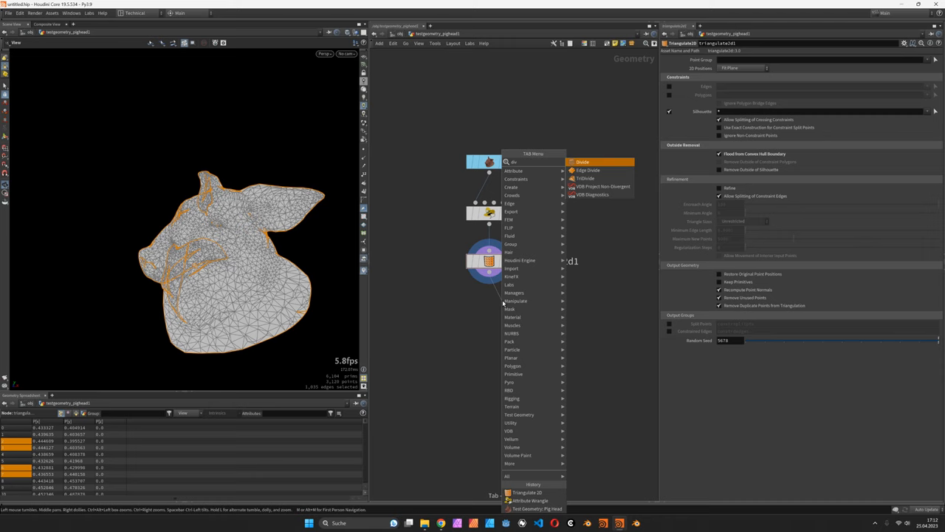
- Add a Divide node with Remove Shared Edges so the triangles merge into one polygon
click(582, 161)
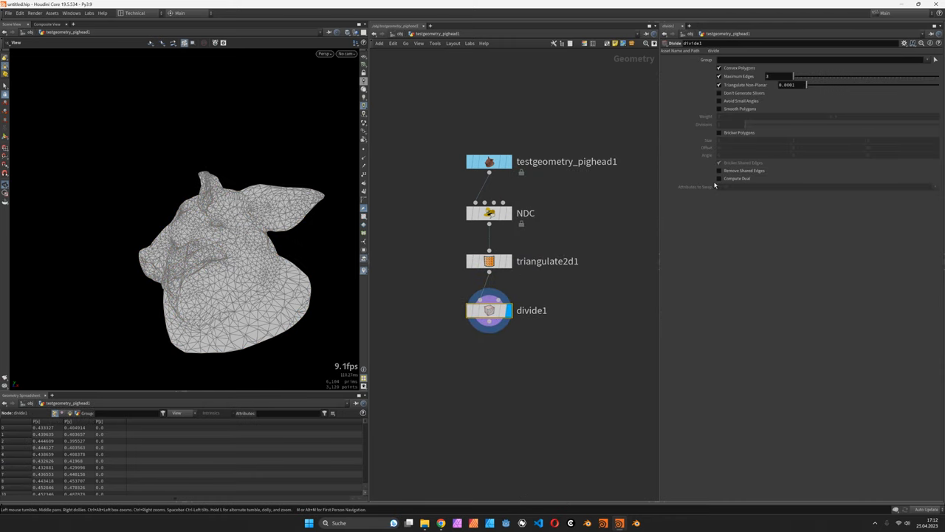
click(717, 171)
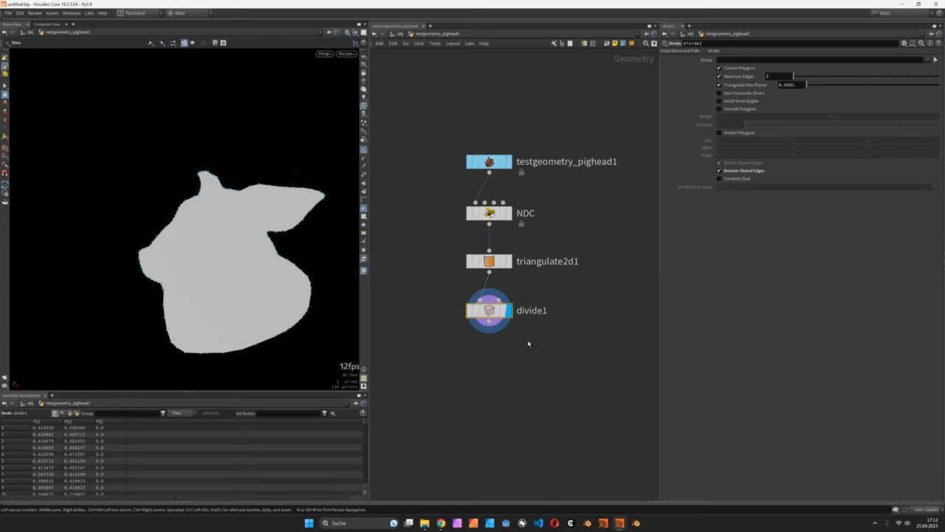
key(Tab)
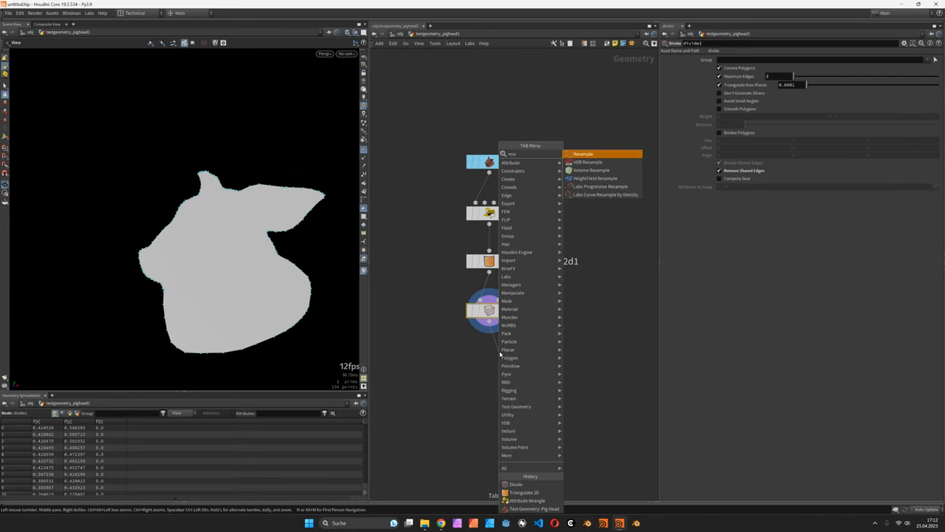
- Add a Resample node with Length 0.01 and change how the outline polygon is treated
click(582, 154)
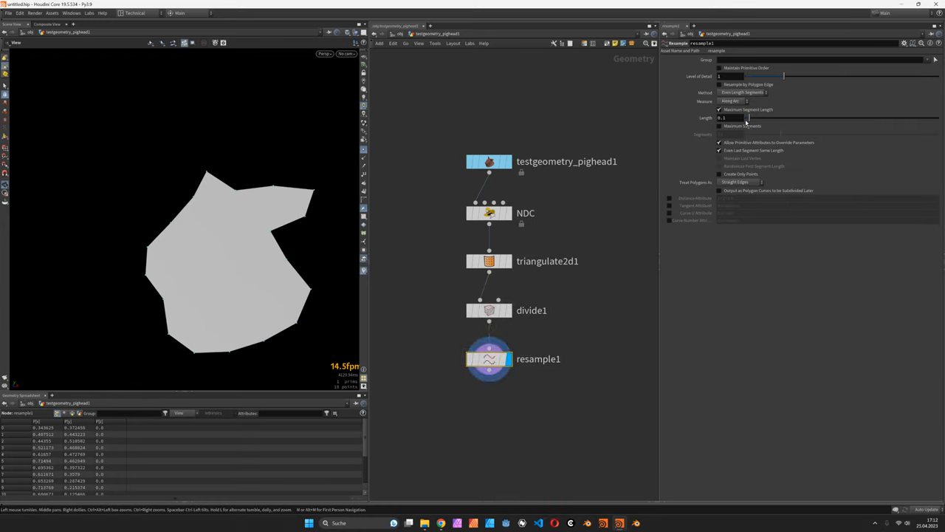
text(0.01)
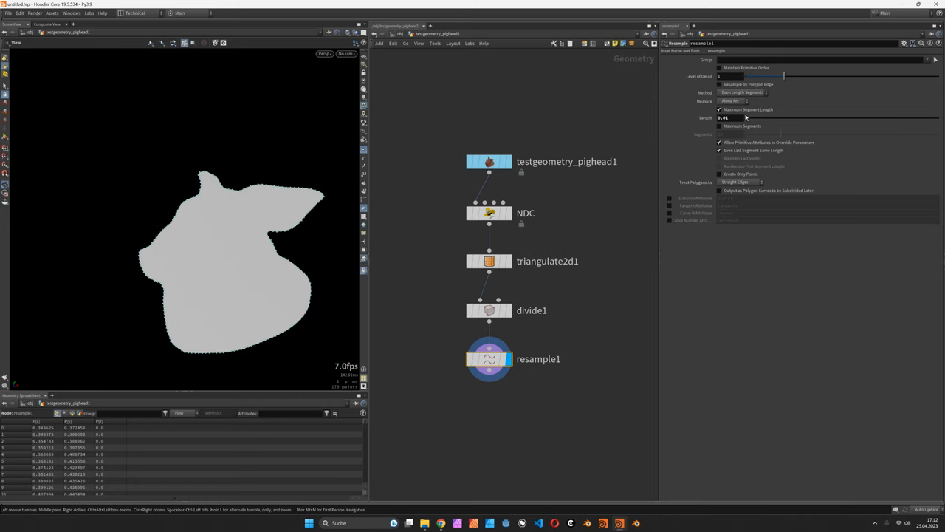
click(739, 182)
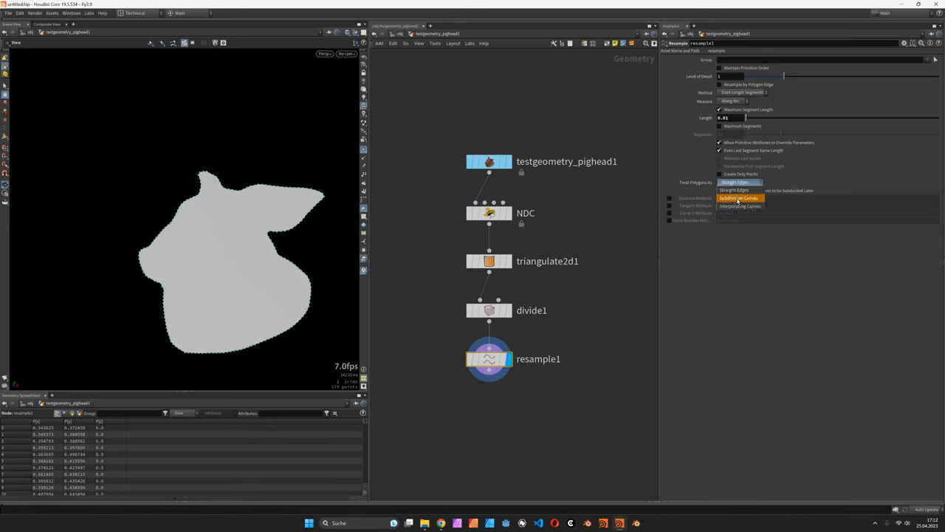
click(738, 197)
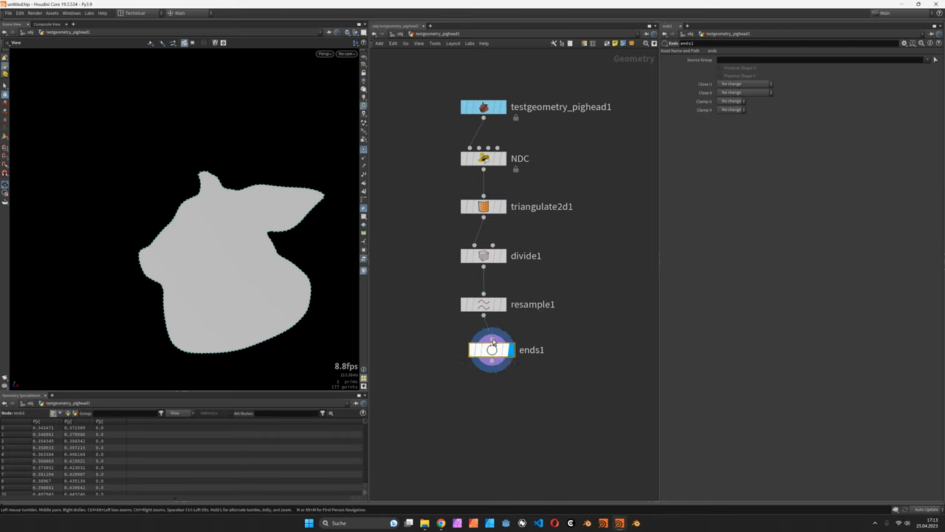
- Set the Ends node's Close U to Unroll with Shared Points for an open outline curve
click(745, 83)
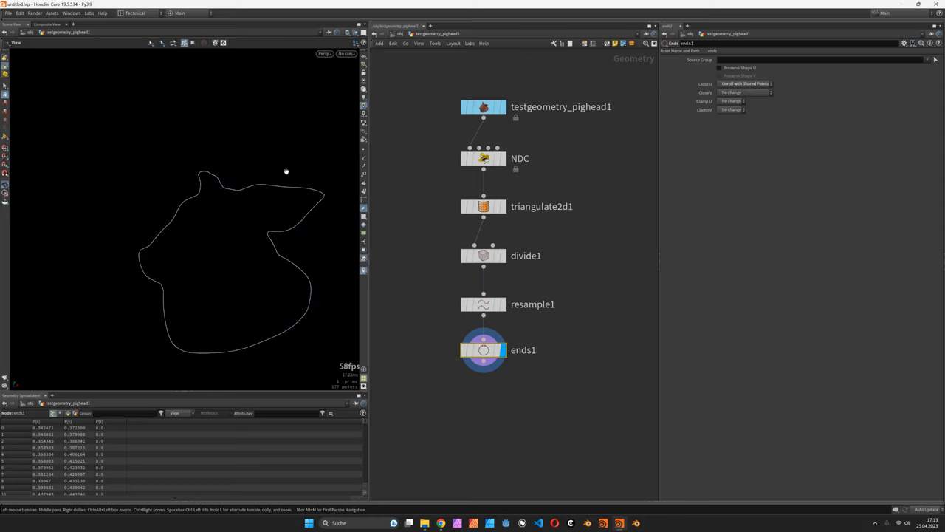
mouse_move(405, 176)
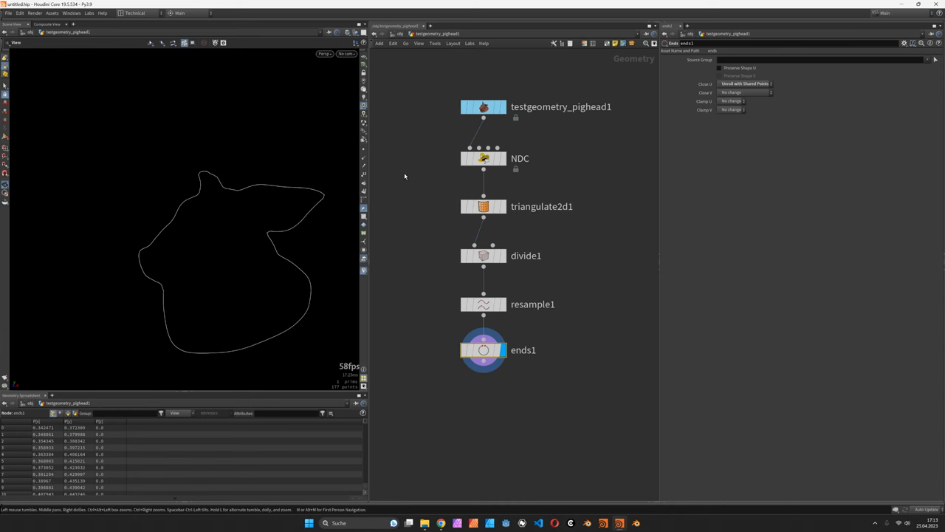